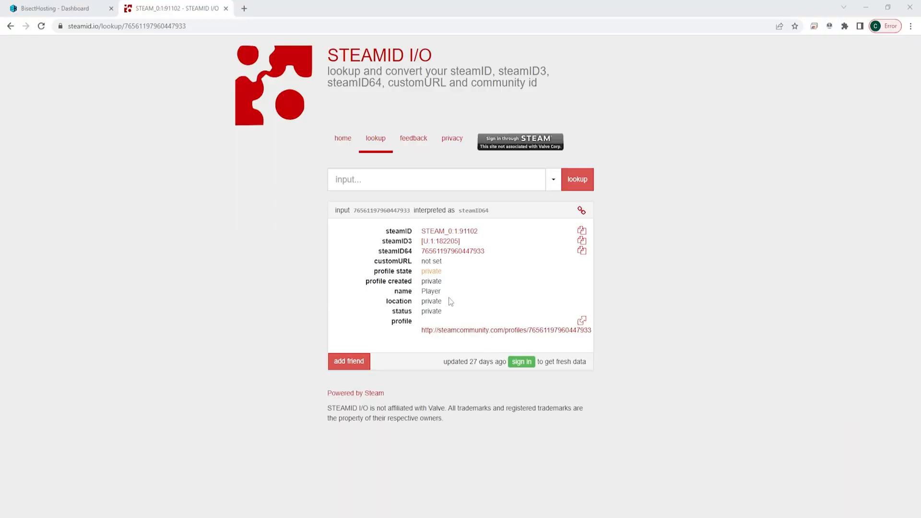
{"action": "double_click", "coordinate": [453, 251]}
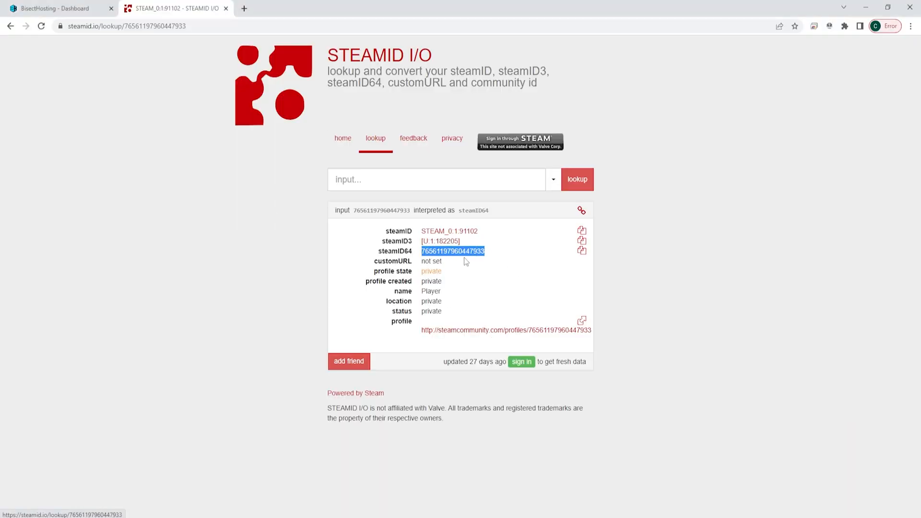
{"action": "left_click", "coordinate": [57, 9]}
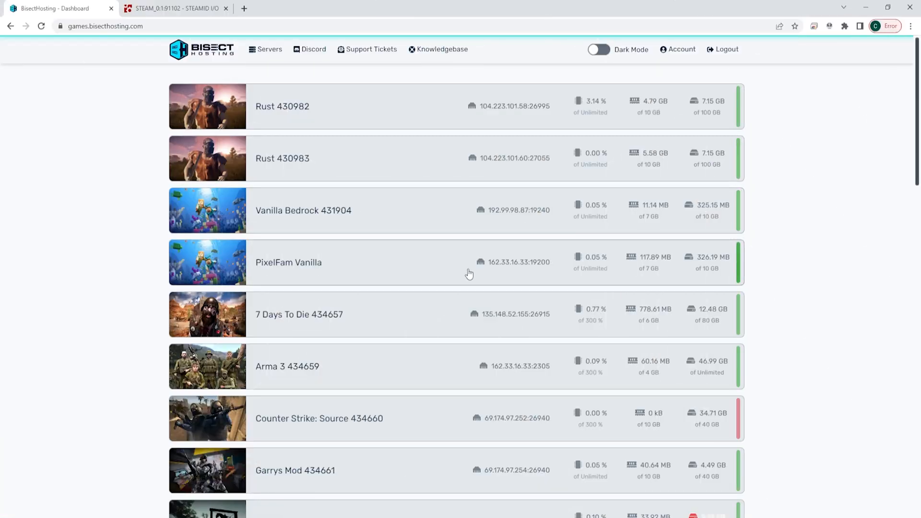
Stop the Sons Of The Forest server and go to its files
{"action": "scroll", "scroll_direction": "down", "scroll_amount": 3}
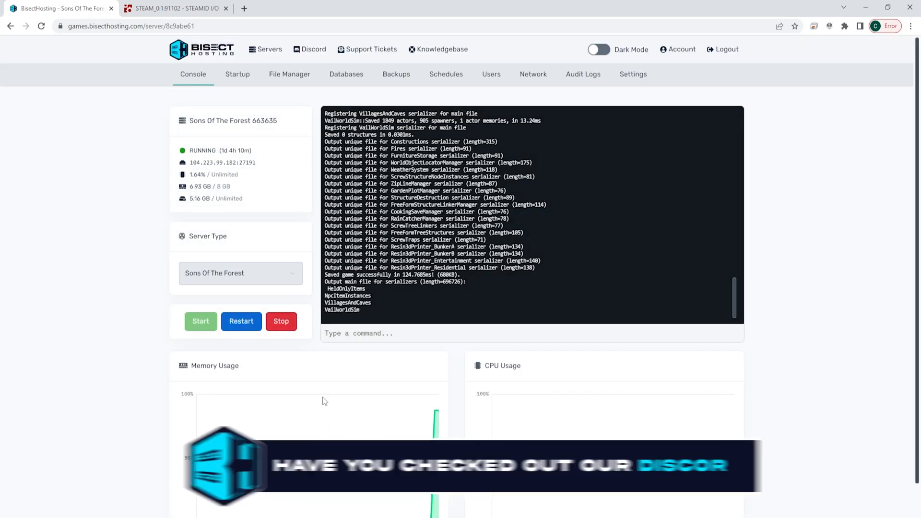
{"action": "left_click", "coordinate": [281, 321]}
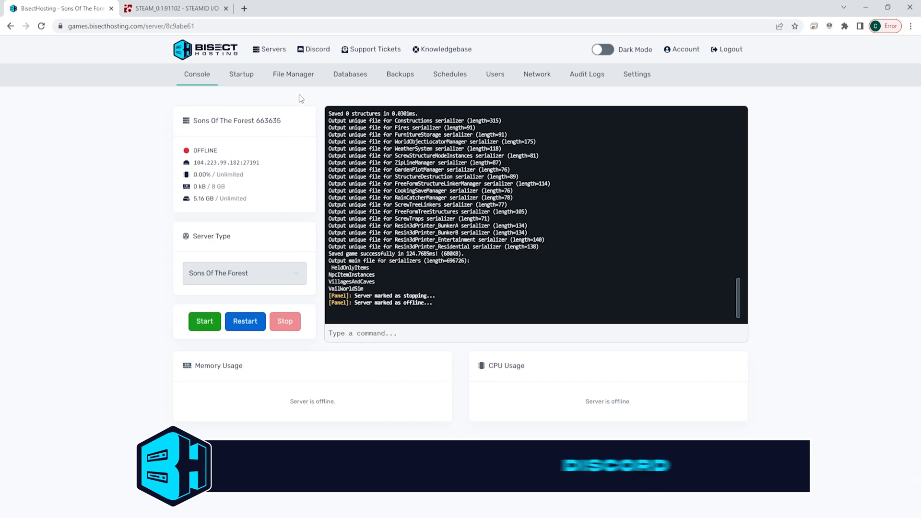
{"action": "left_click", "coordinate": [289, 74]}
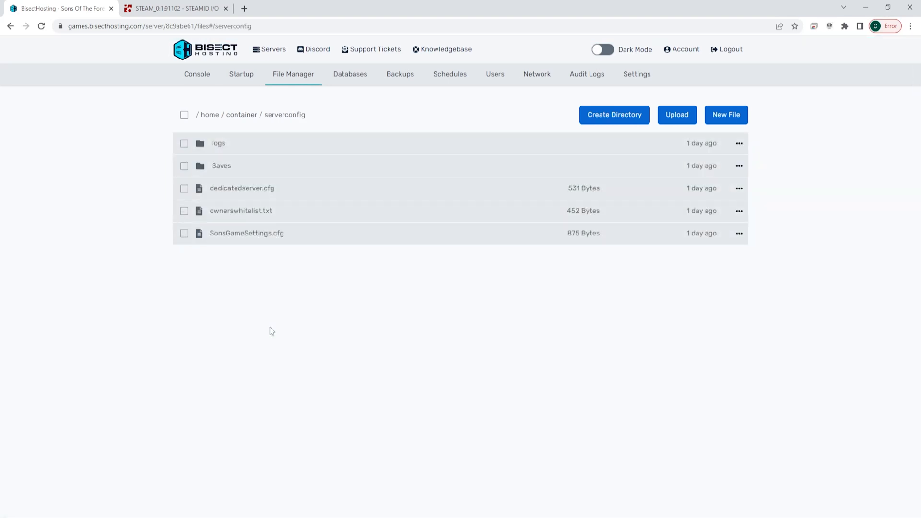
{"action": "mouse_move", "coordinate": [273, 323]}
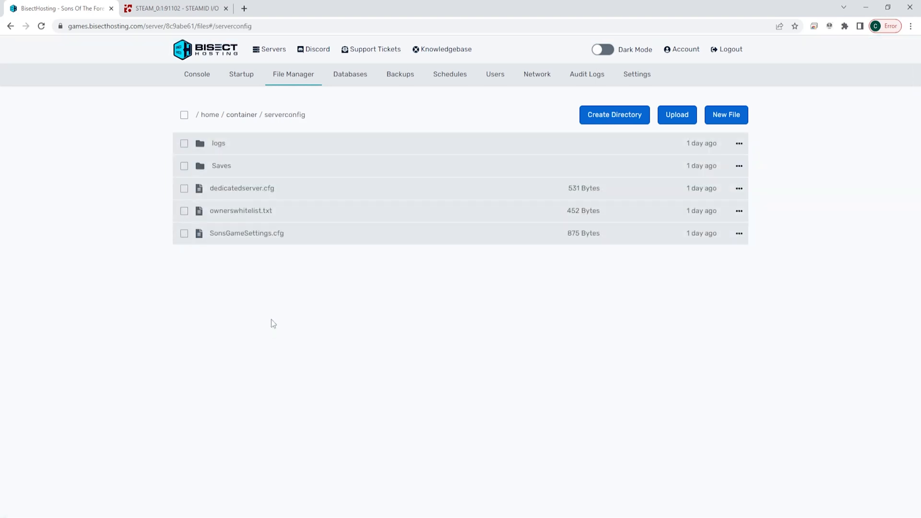
{"action": "mouse_move", "coordinate": [275, 216]}
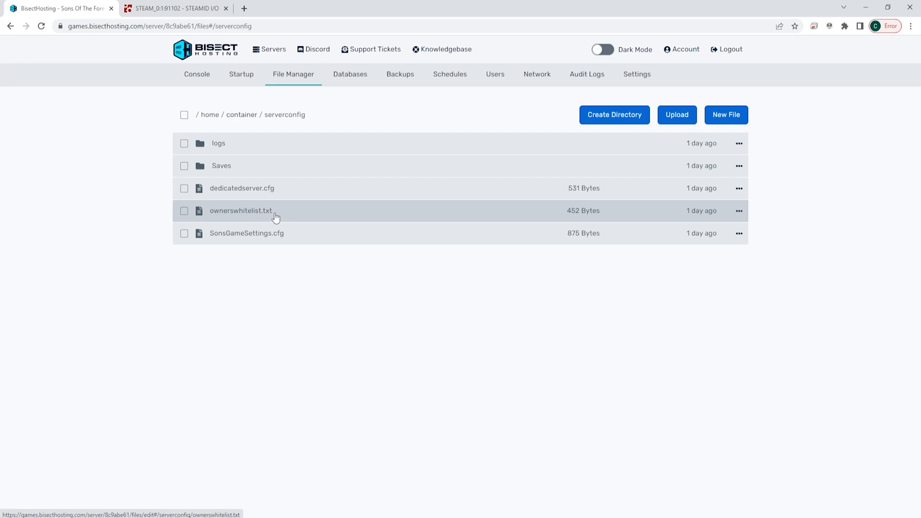
Open ownerswhitelist.txt from the serverconfig folder for editing
{"action": "left_click", "coordinate": [240, 211]}
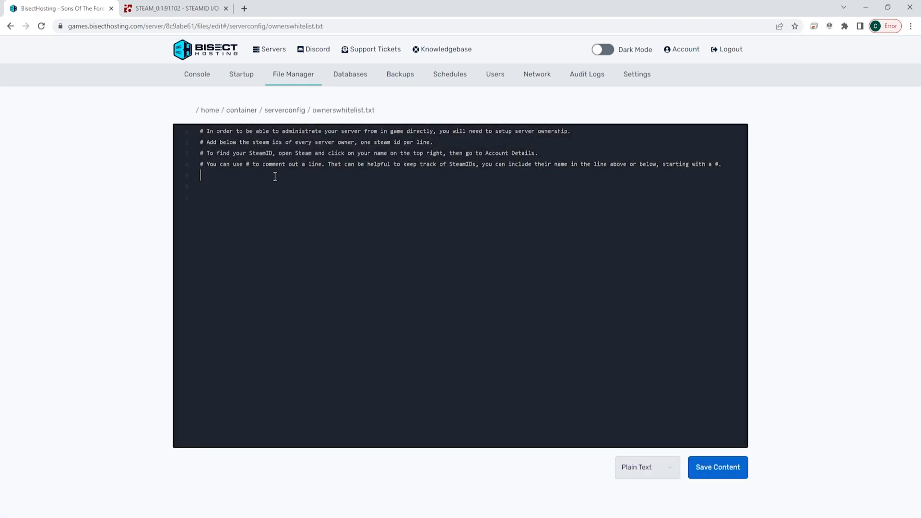
{"action": "mouse_move", "coordinate": [305, 216]}
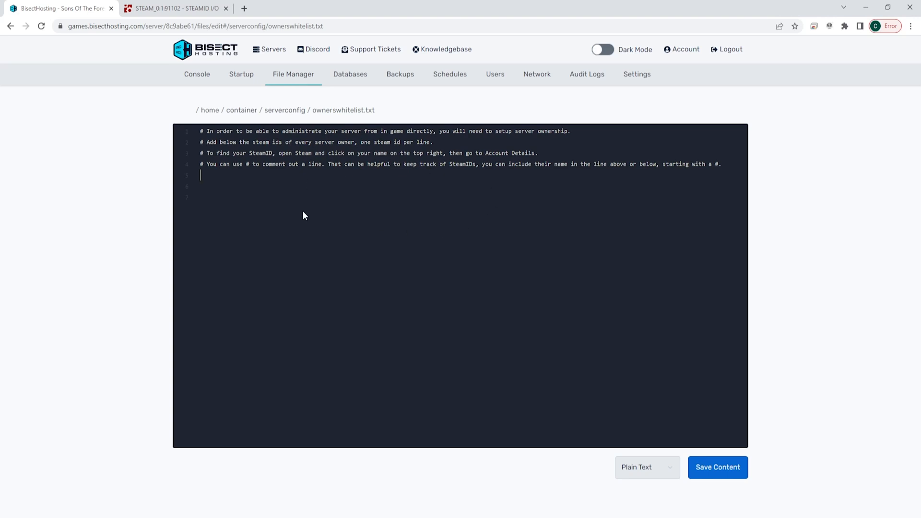
{"action": "mouse_move", "coordinate": [592, 193]}
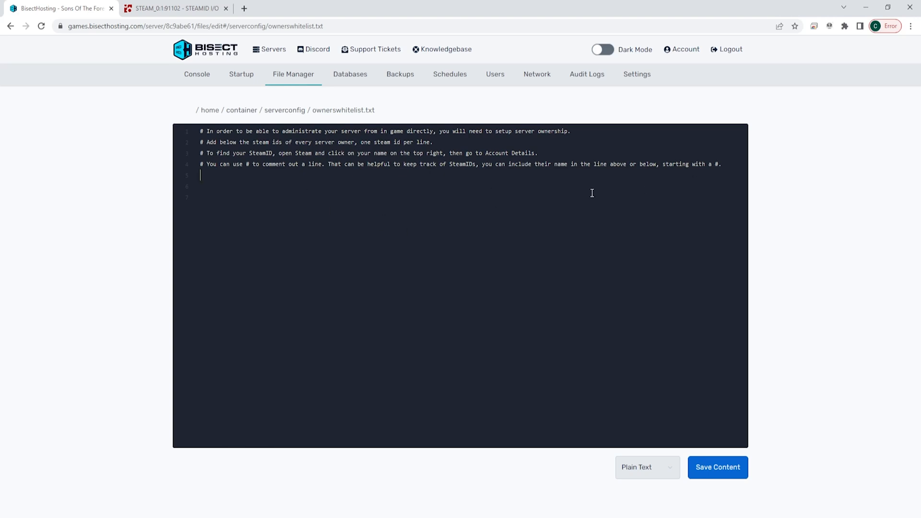
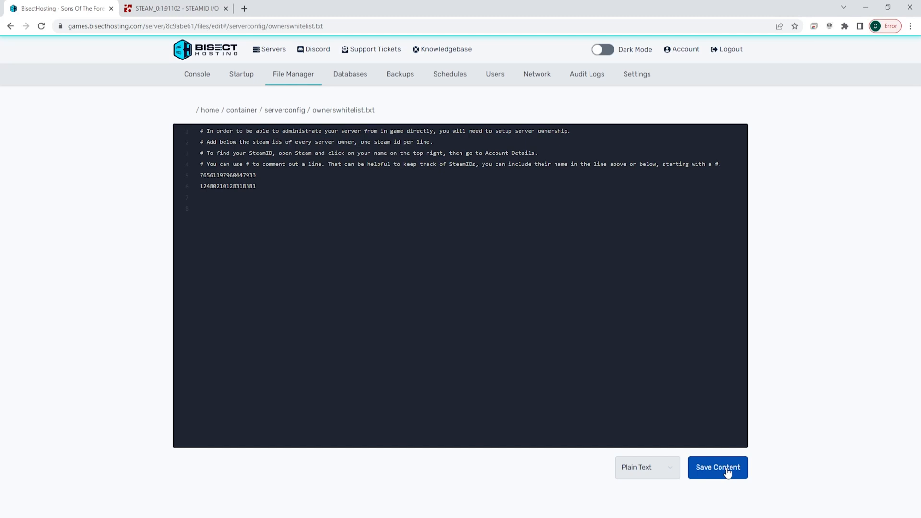
{"action": "mouse_move", "coordinate": [204, 78]}
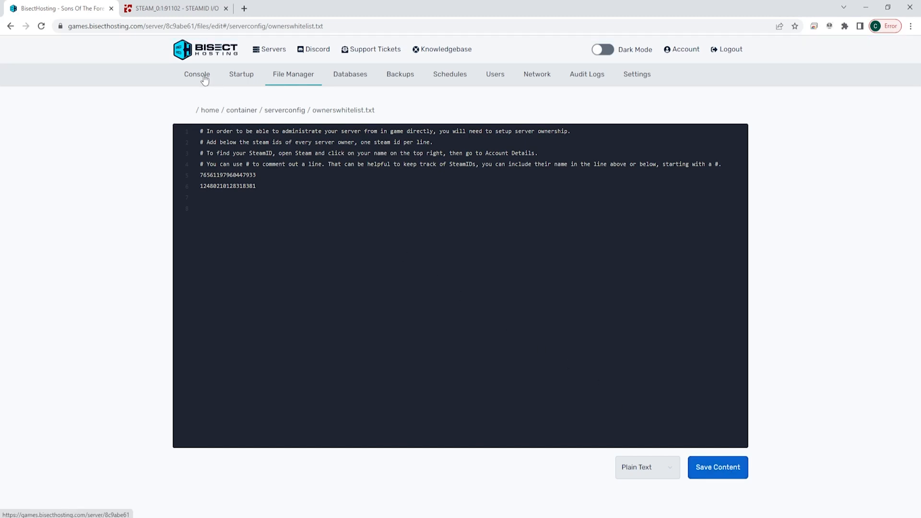
{"action": "left_click", "coordinate": [197, 74]}
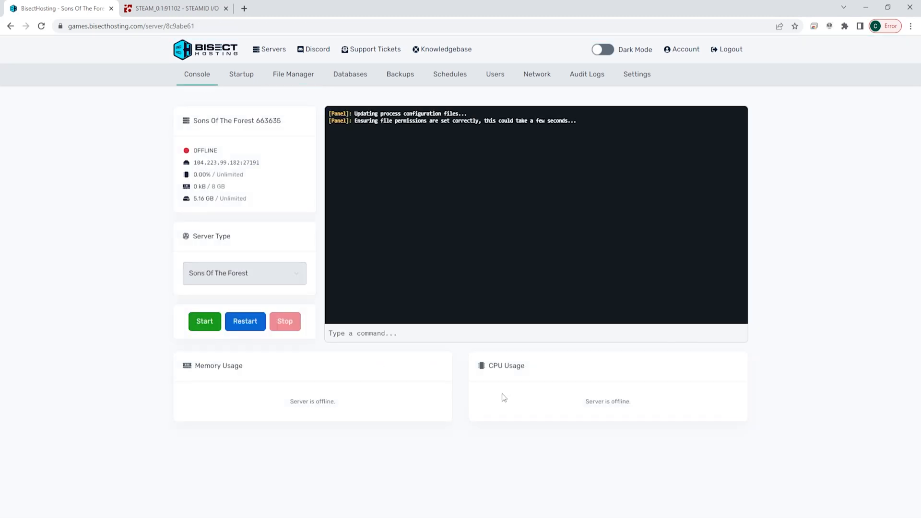
{"action": "left_click", "coordinate": [205, 322]}
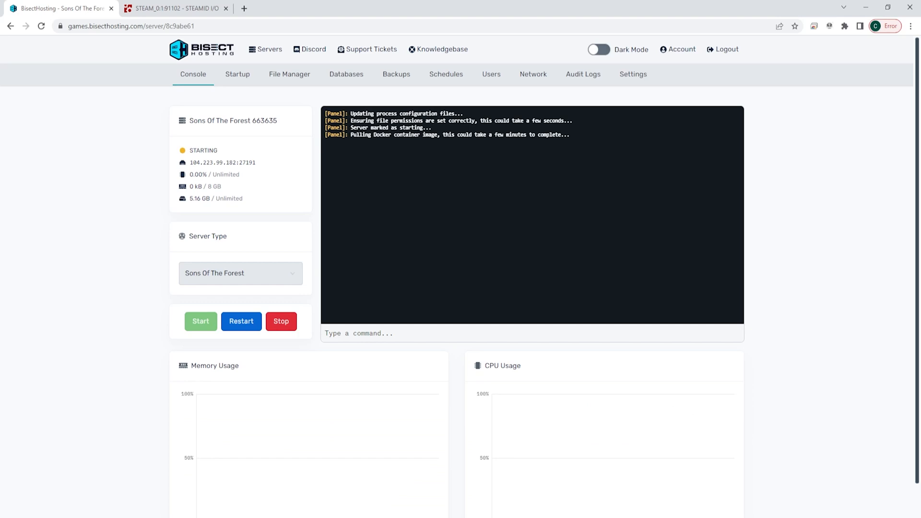